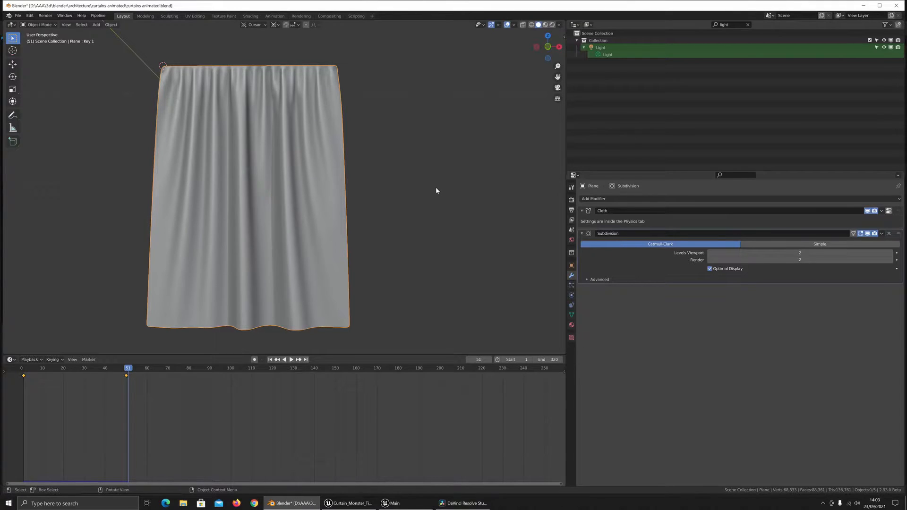
{"action": "mouse_move", "coordinate": [311, 435]}
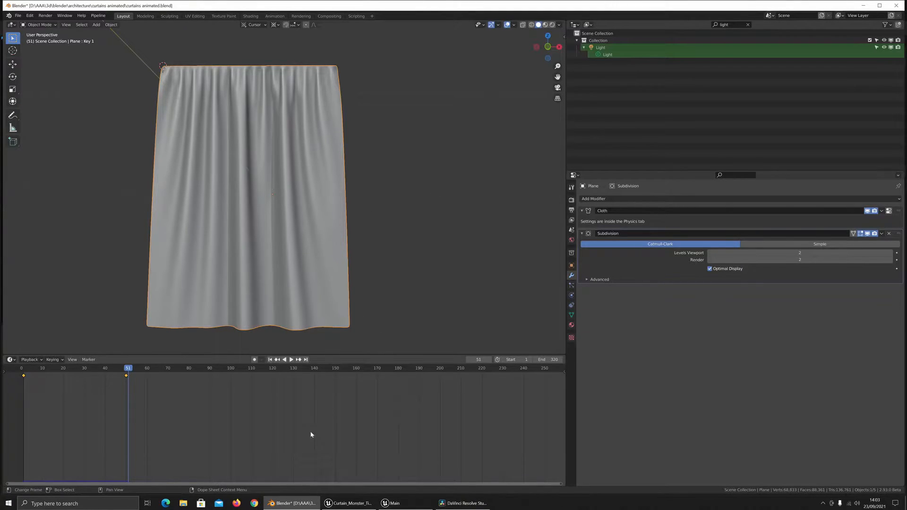
- Play the cloth simulation until the hand pulls the curtain aside, stopping around frame 188
{"action": "left_click", "coordinate": [291, 359]}
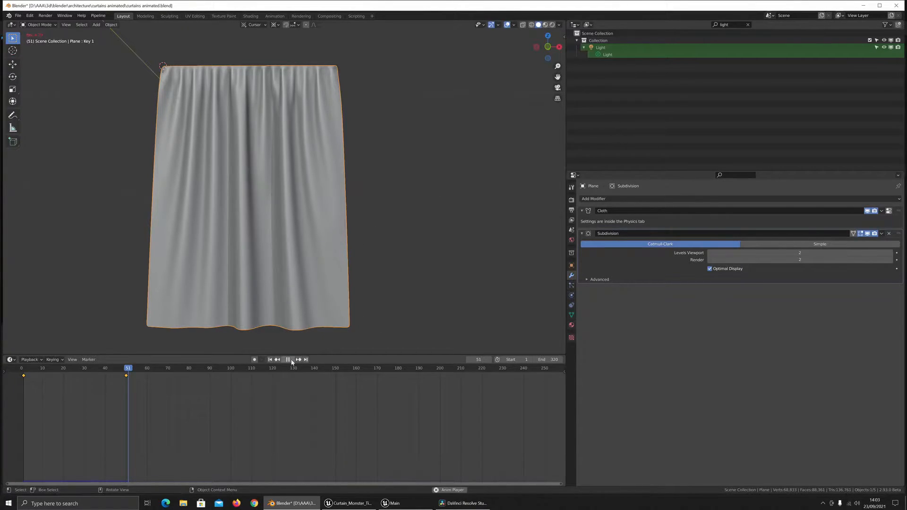
{"action": "left_click", "coordinate": [288, 359]}
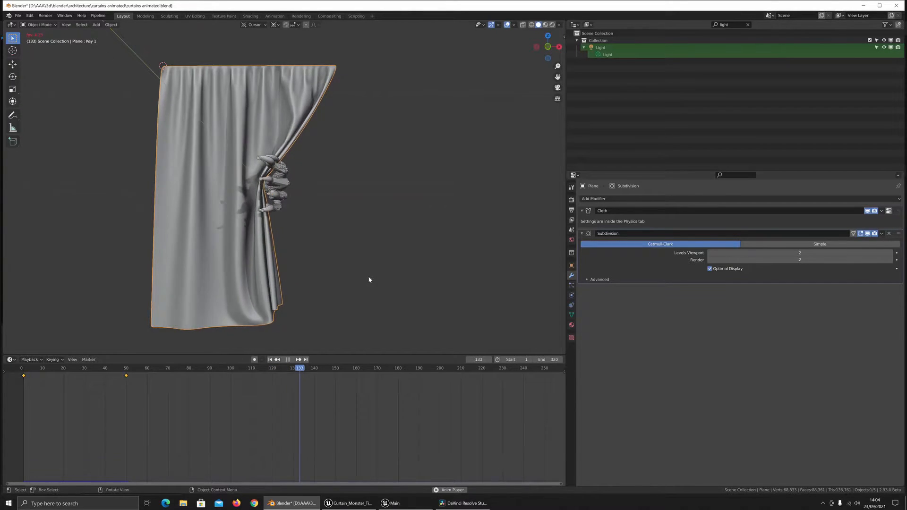
{"action": "left_click", "coordinate": [316, 368]}
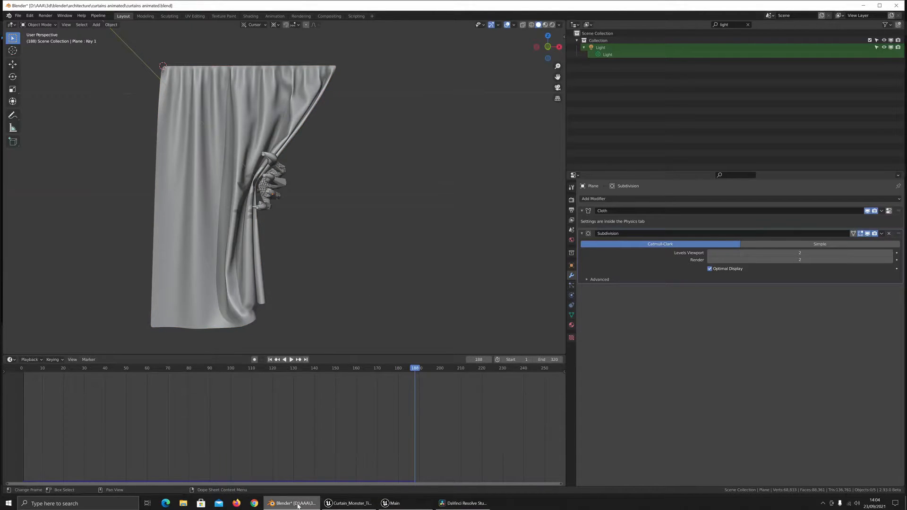
- Switch to Unreal Engine and start Play In Editor to preview the curtain geometry cache
{"action": "left_click", "coordinate": [347, 503]}
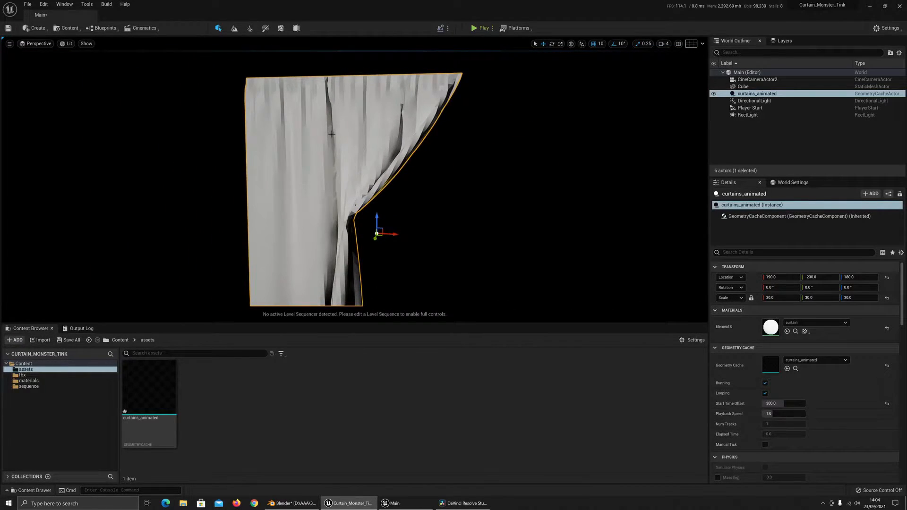
{"action": "mouse_move", "coordinate": [395, 107]}
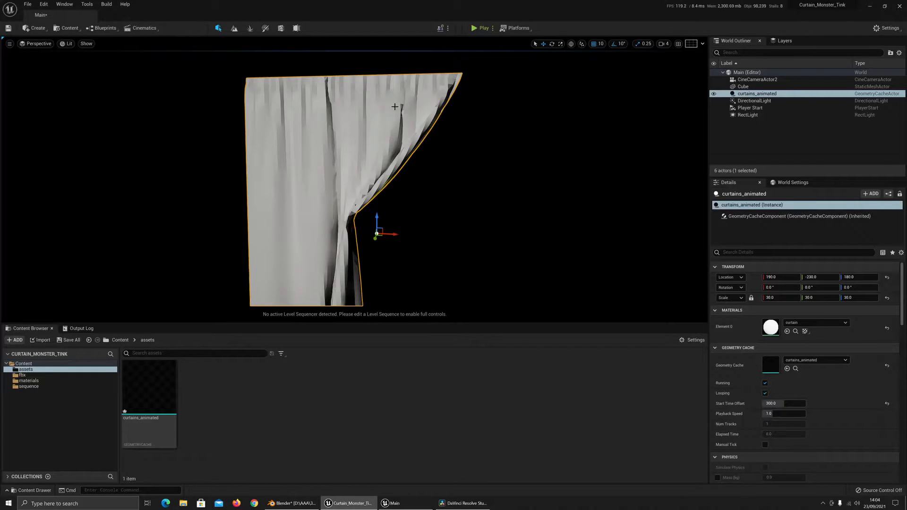
{"action": "mouse_move", "coordinate": [348, 175]}
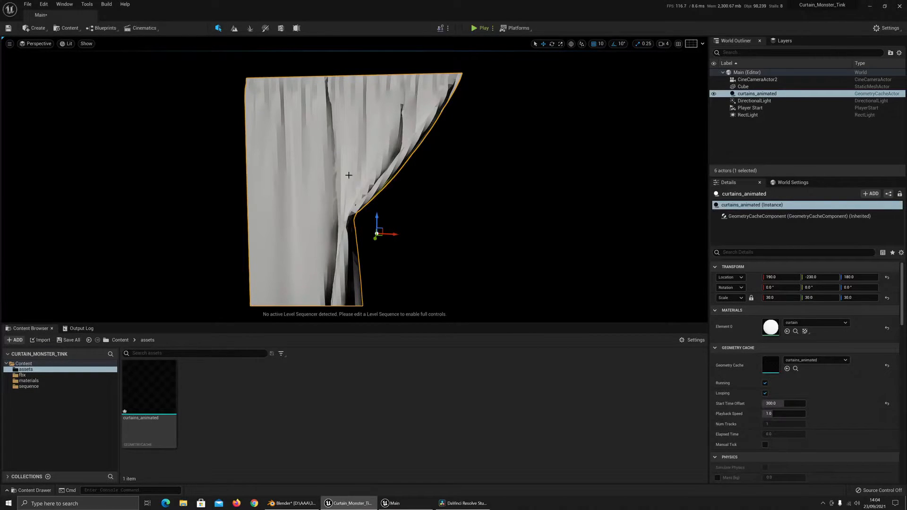
{"action": "mouse_move", "coordinate": [421, 266]}
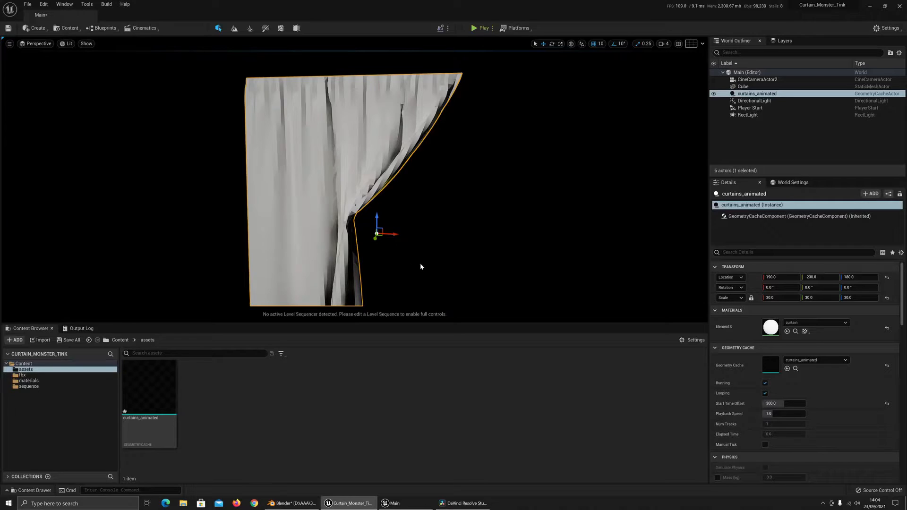
{"action": "left_click", "coordinate": [481, 28]}
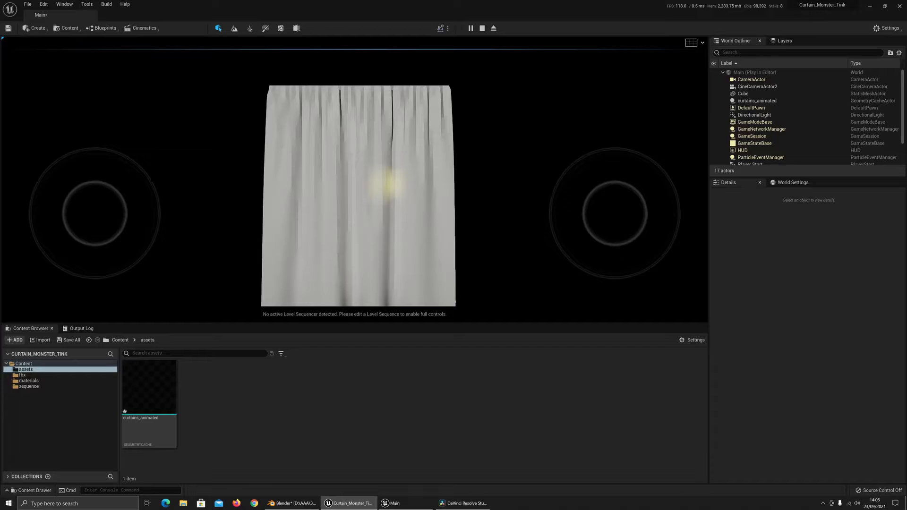
- Stop the preview, open the Level Blueprint to inspect the Set Start Time Offset nodes, then close it
{"action": "left_click", "coordinate": [105, 28]}
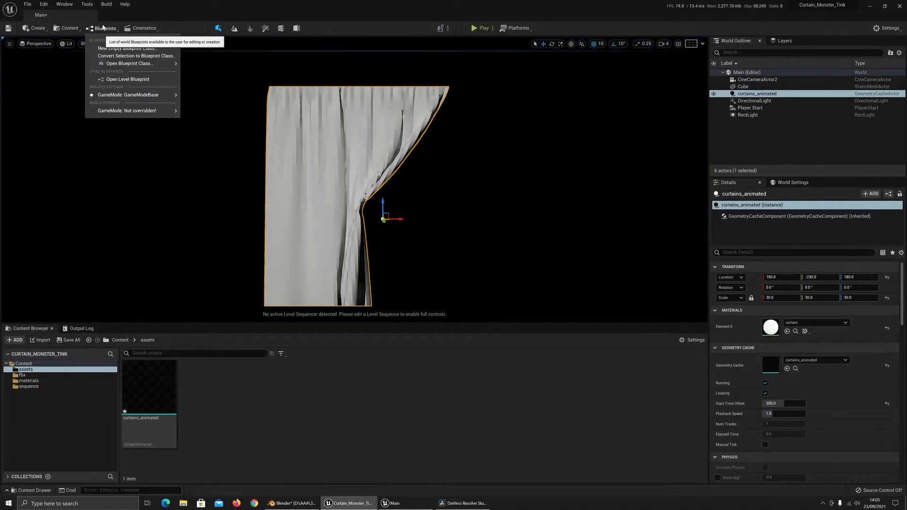
{"action": "left_click", "coordinate": [127, 79]}
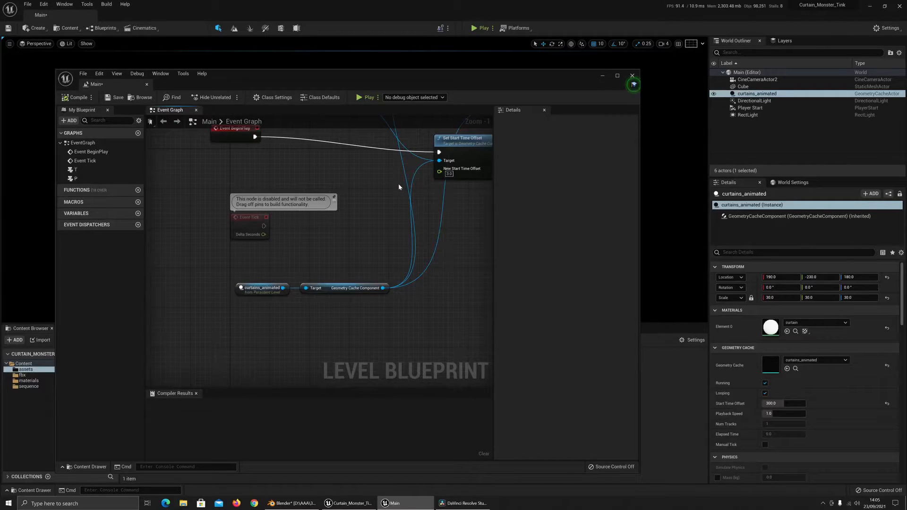
{"action": "mouse_move", "coordinate": [359, 139]}
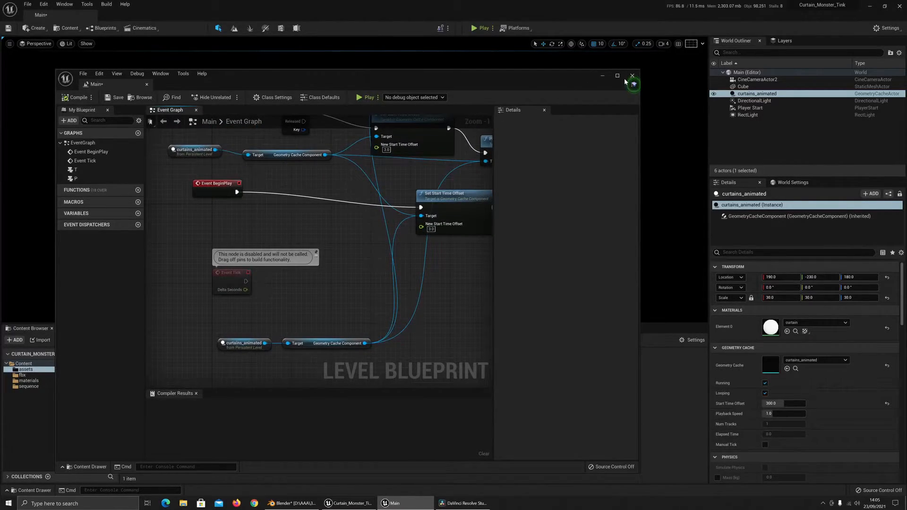
{"action": "left_click", "coordinate": [632, 76]}
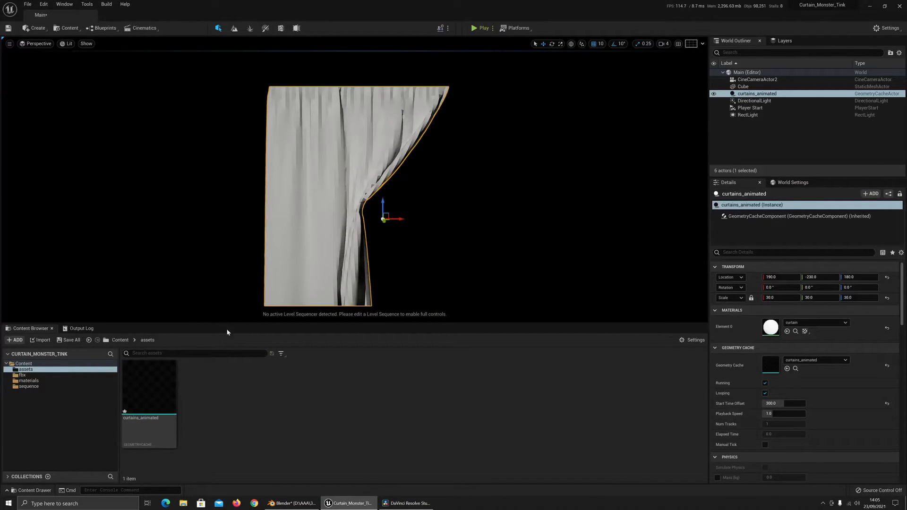
- Export the curtain to 'curtains animated.abc' with normals disabled and subdivisions applied
{"action": "left_click", "coordinate": [292, 503]}
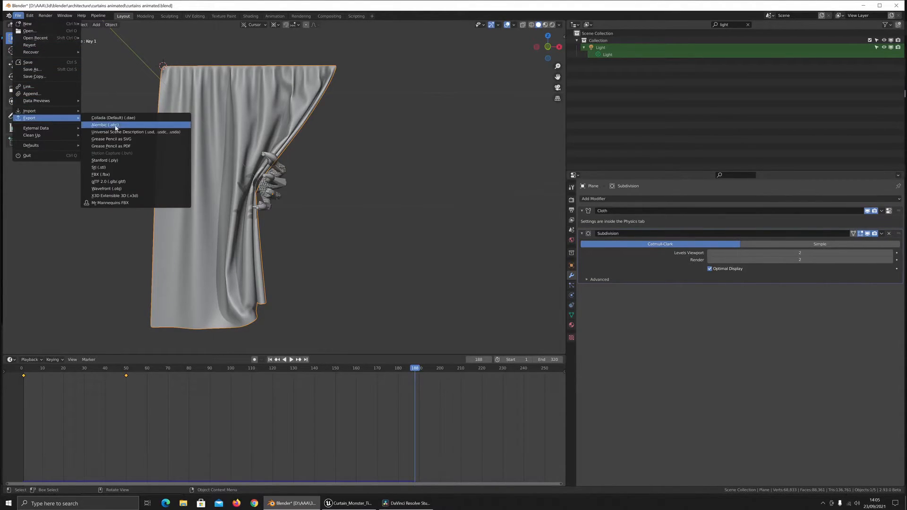
{"action": "left_click", "coordinate": [105, 124]}
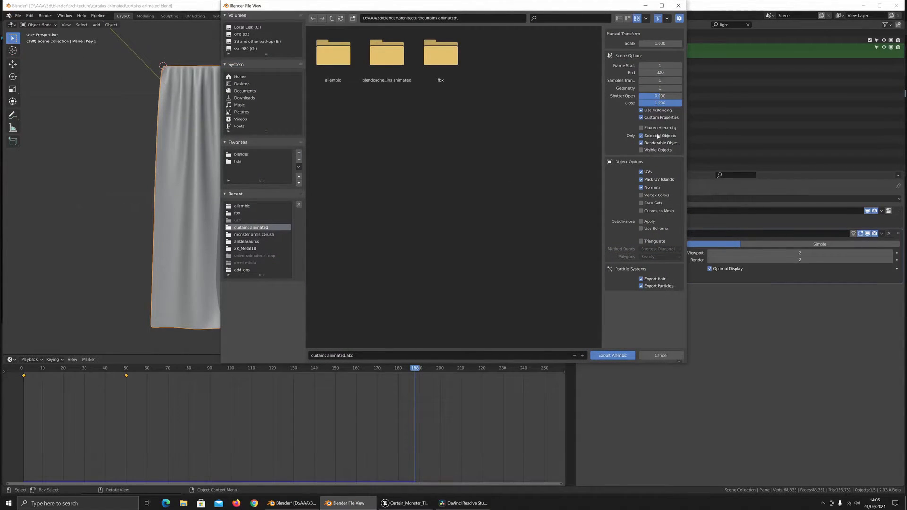
{"action": "mouse_move", "coordinate": [203, 166]}
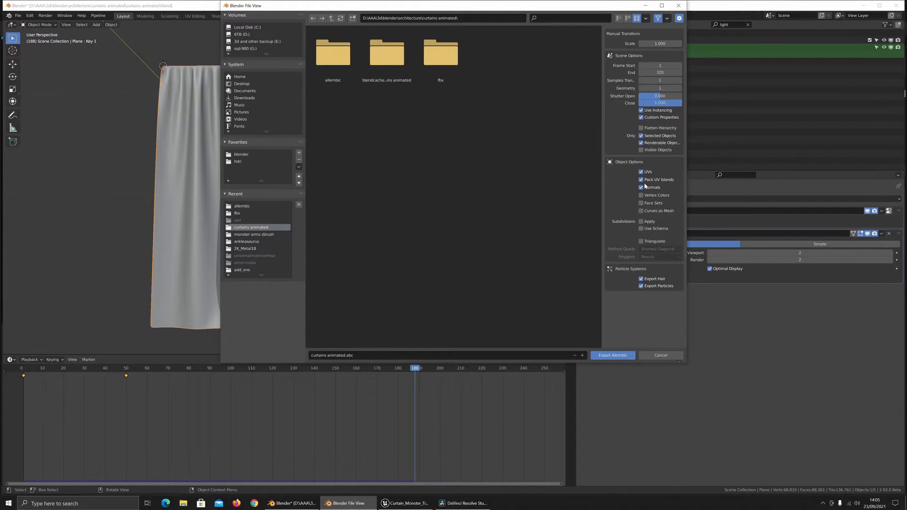
{"action": "left_click", "coordinate": [640, 187]}
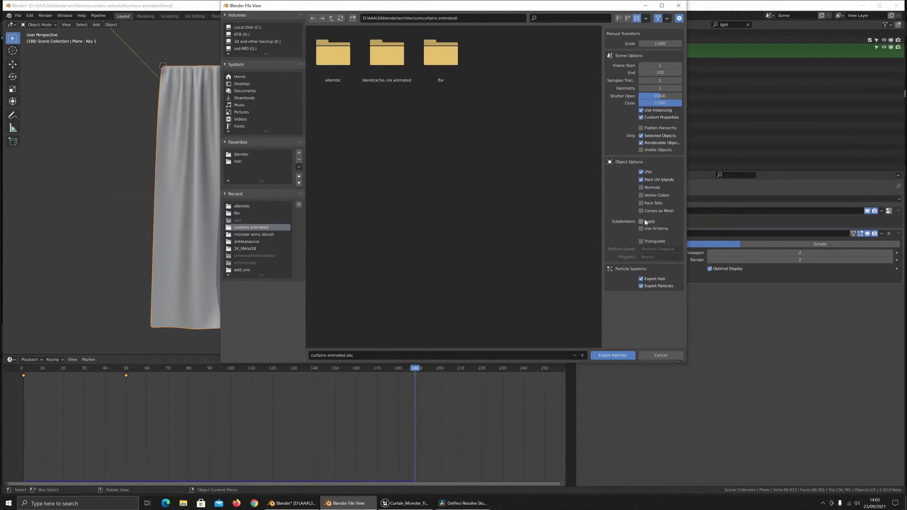
{"action": "mouse_move", "coordinate": [641, 221]}
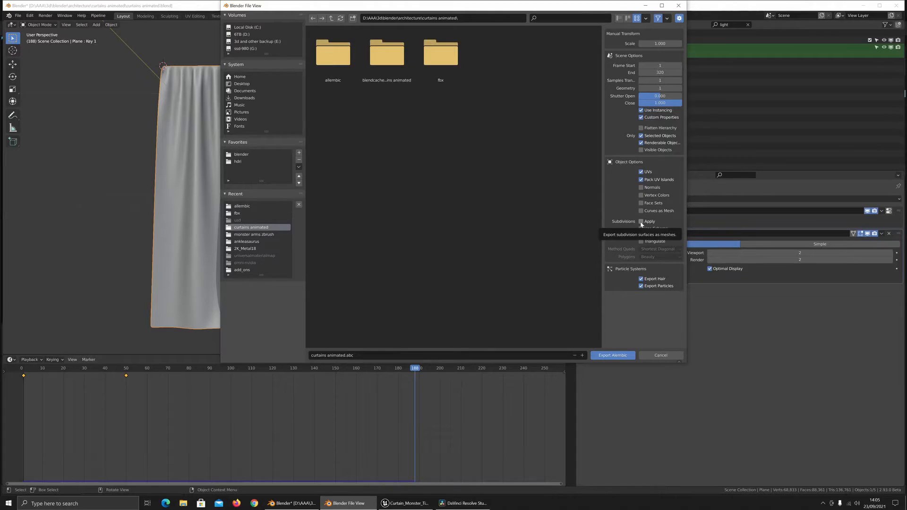
{"action": "double_click", "coordinate": [333, 52]}
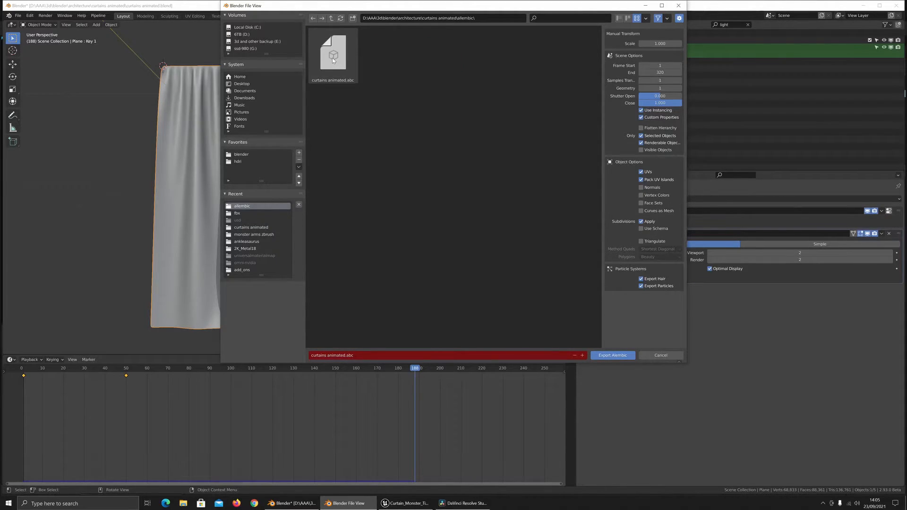
{"action": "left_click", "coordinate": [612, 355]}
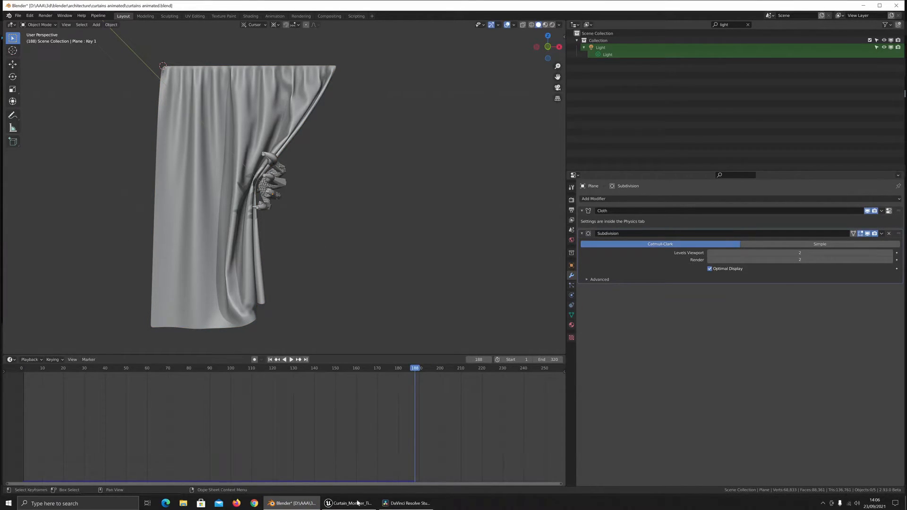
- Reimport the curtain Alembic with Force One Smoothing Group, Recompute Normals and Ignore Degenerate Triangles
{"action": "left_click", "coordinate": [347, 503]}
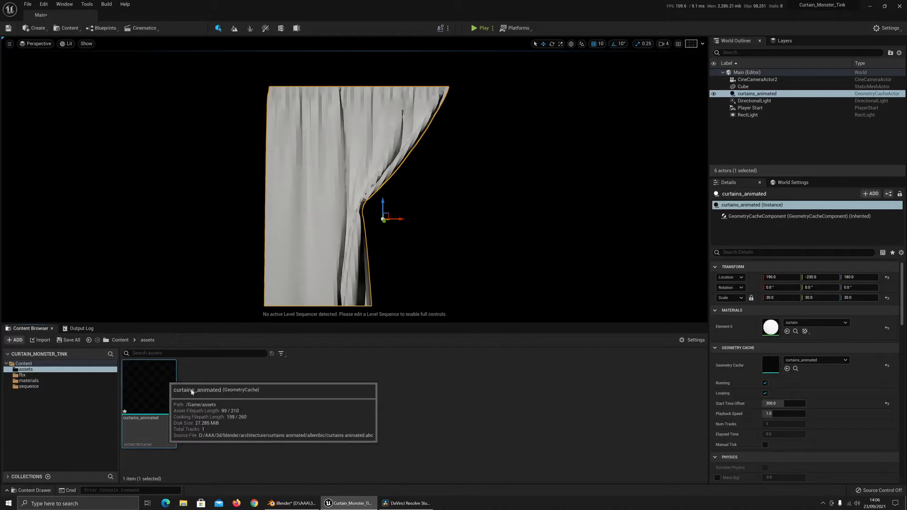
{"action": "mouse_move", "coordinate": [165, 401]}
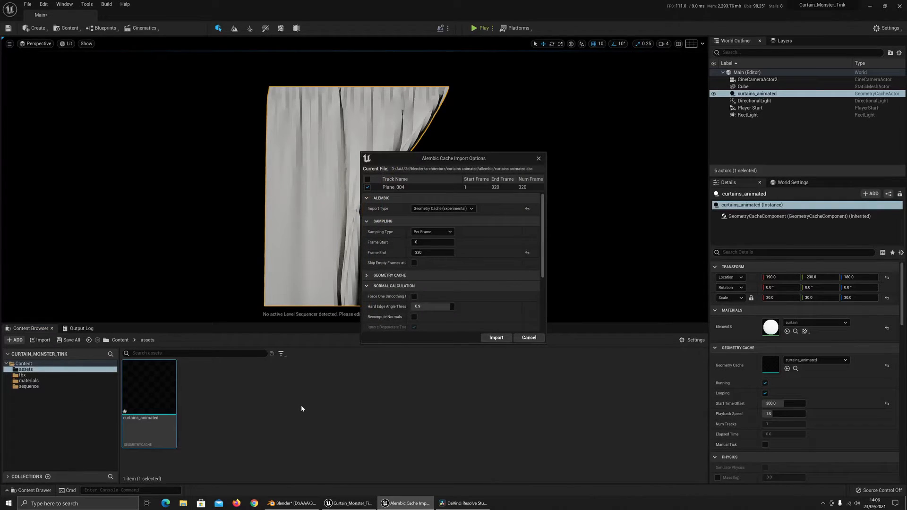
{"action": "left_click", "coordinate": [442, 209]}
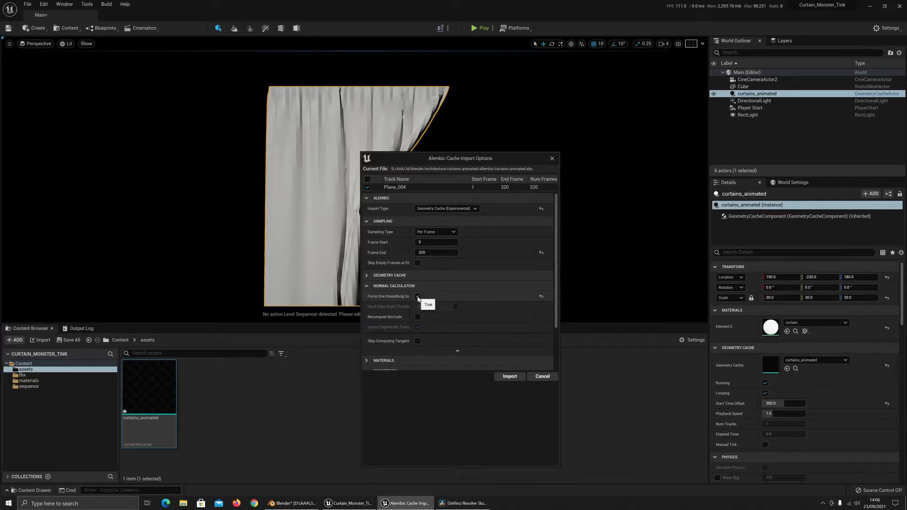
{"action": "left_click", "coordinate": [418, 316]}
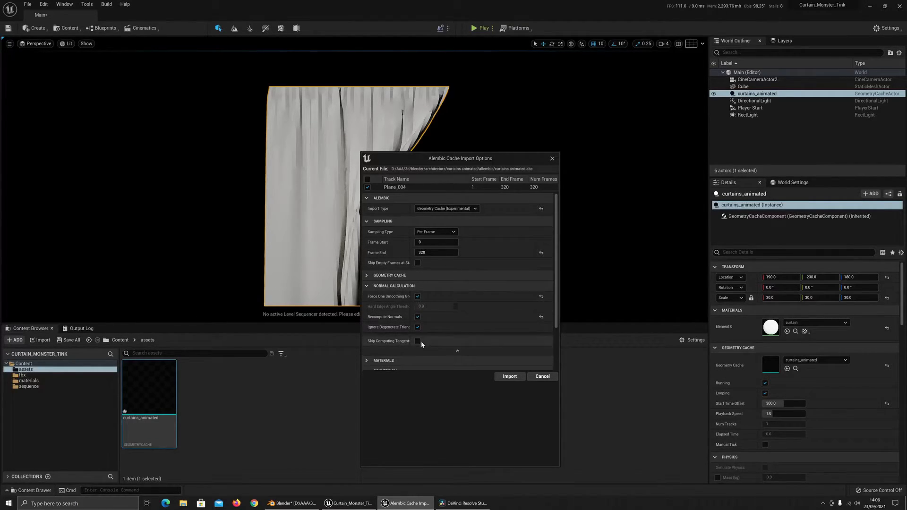
{"action": "scroll", "scroll_direction": "down", "scroll_amount": 3}
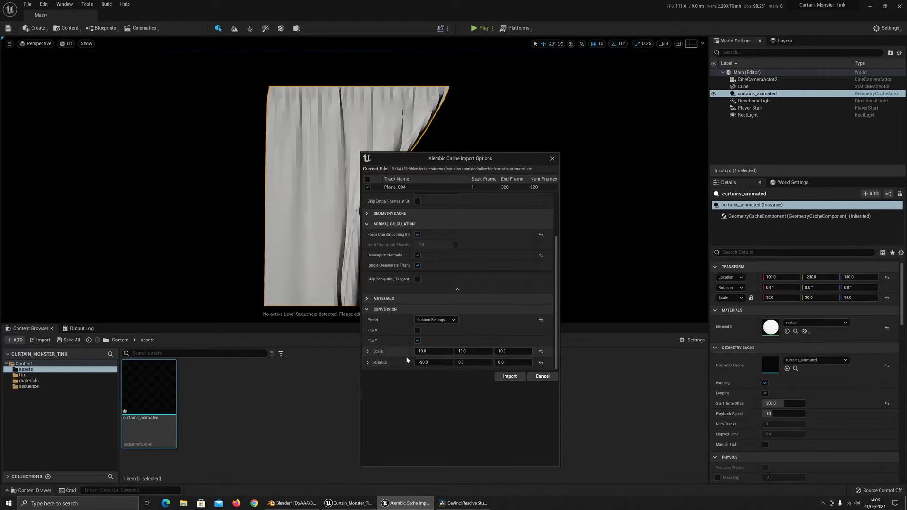
{"action": "mouse_move", "coordinate": [422, 362]}
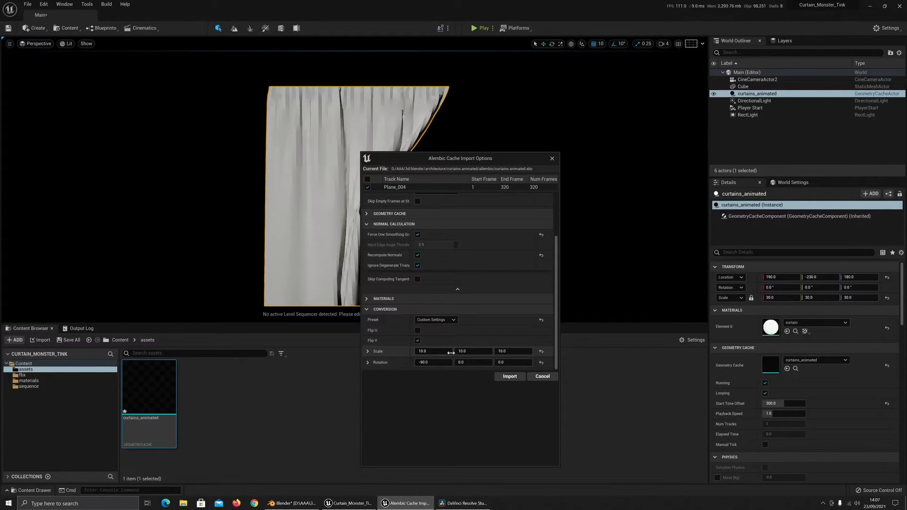
{"action": "mouse_move", "coordinate": [458, 380]}
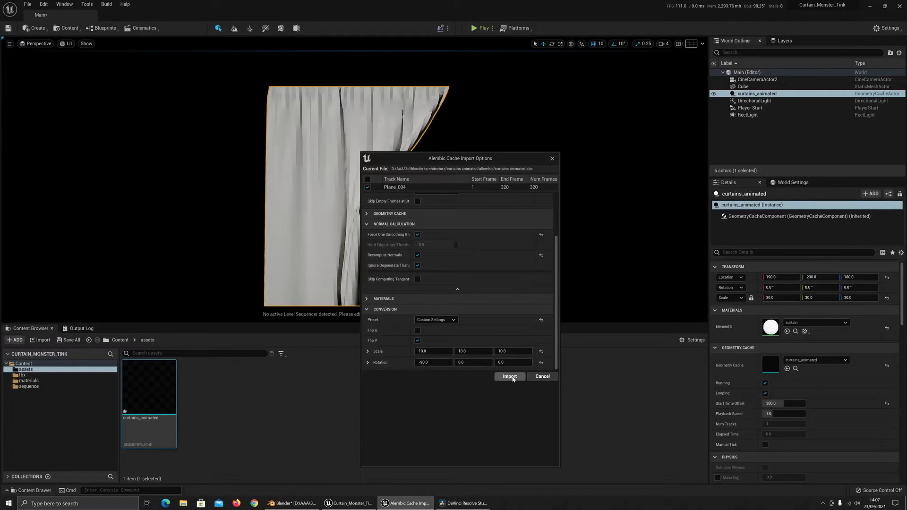
{"action": "left_click", "coordinate": [509, 377]}
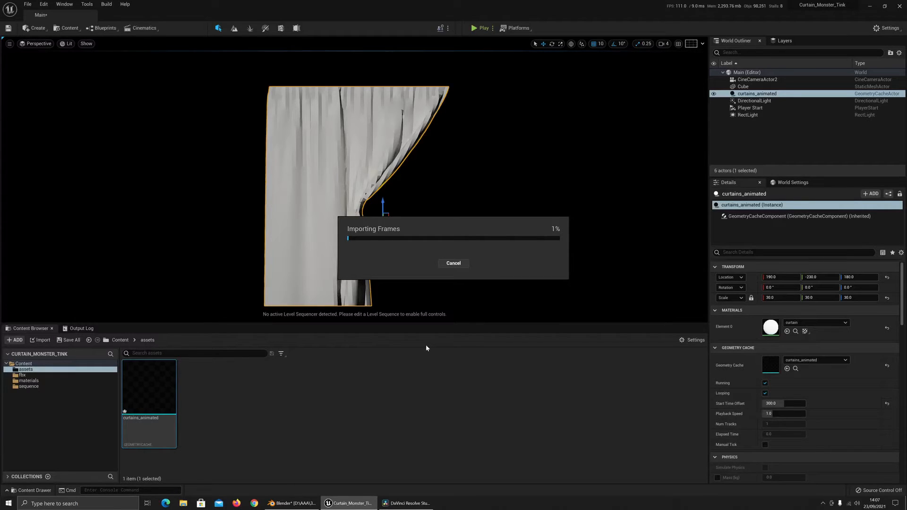
- Preview the reimported curtain, then set the cache's Start Time Offset to 0
{"action": "left_click", "coordinate": [480, 28]}
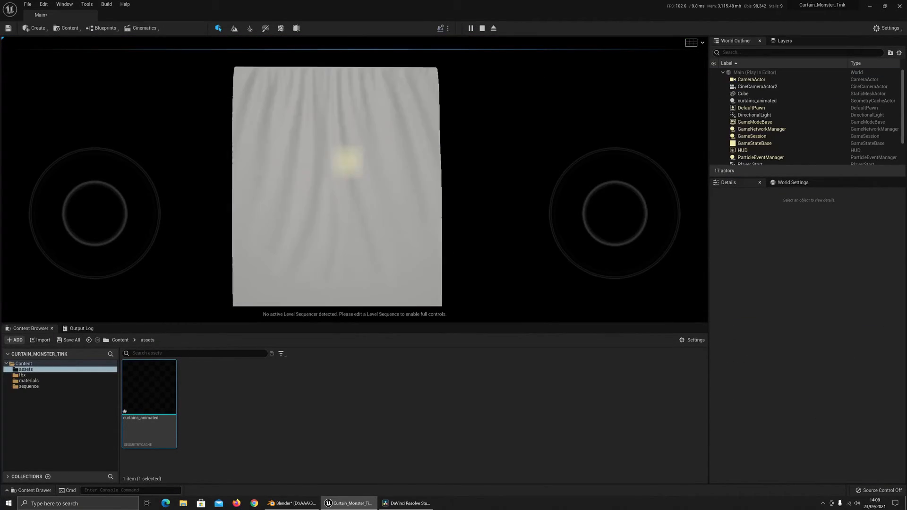
{"action": "left_click", "coordinate": [493, 28]}
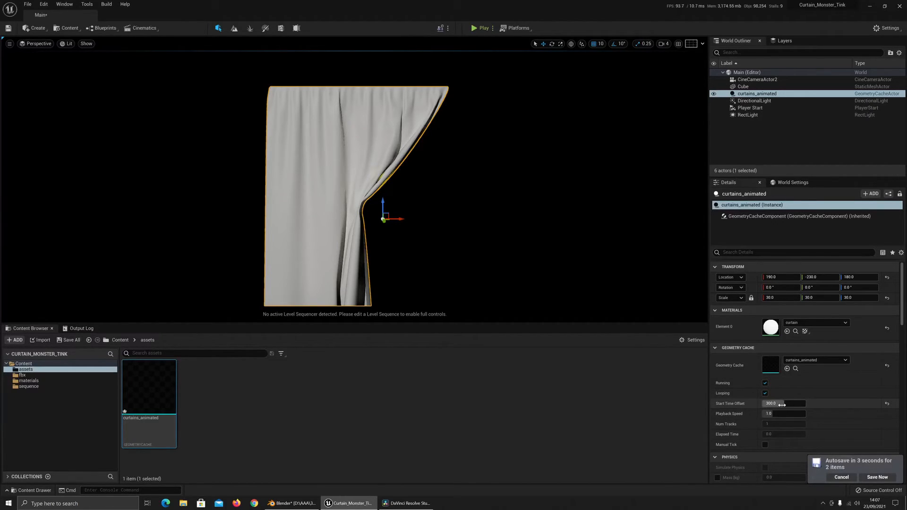
{"action": "mouse_move", "coordinate": [754, 219]}
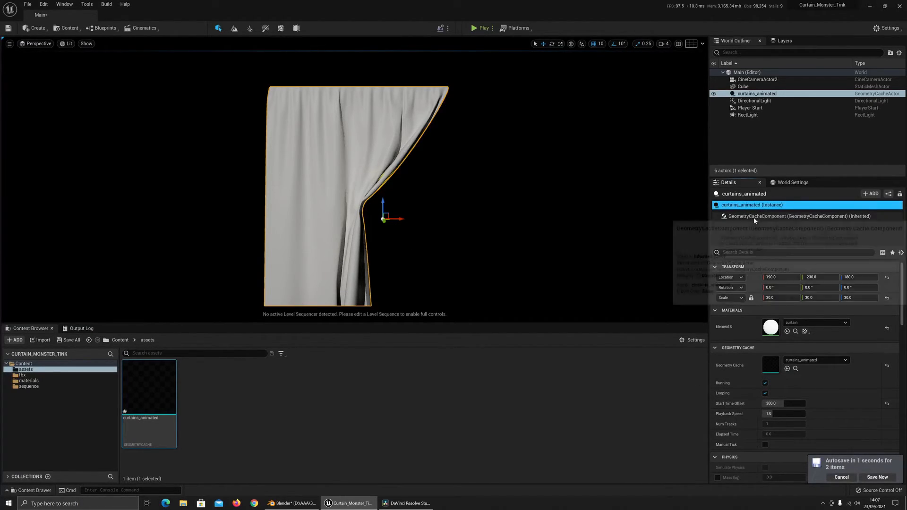
{"action": "left_click", "coordinate": [877, 477]}
{"action": "type", "text": "0"}
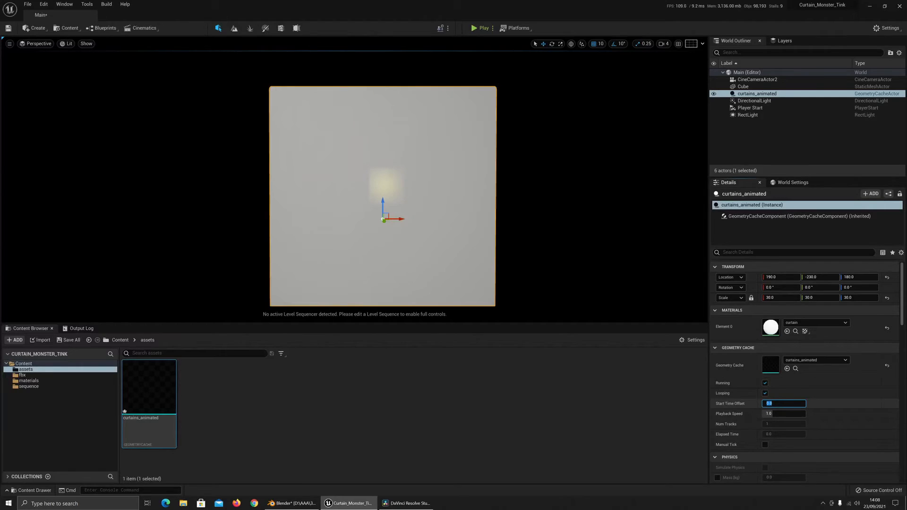
- Play the whole curtain animation, then set Start Time Offset back to 300
{"action": "left_click", "coordinate": [479, 28]}
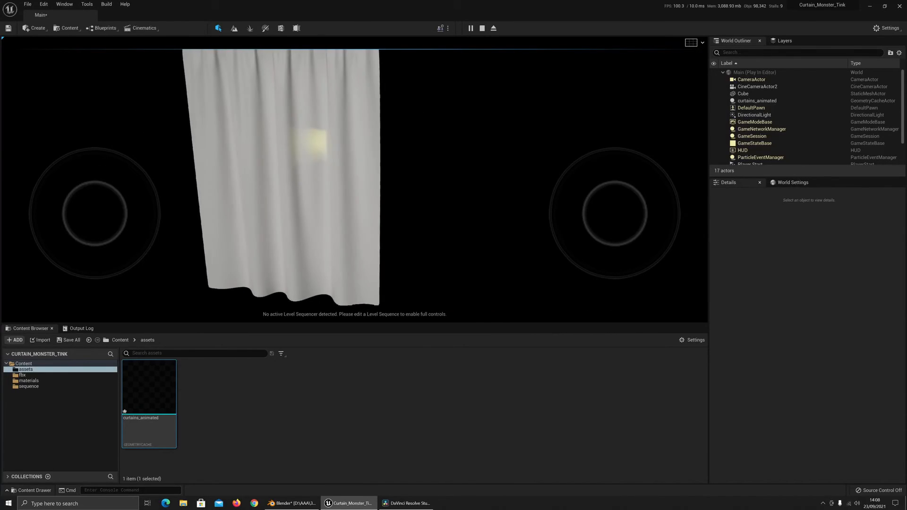
{"action": "left_click", "coordinate": [481, 28]}
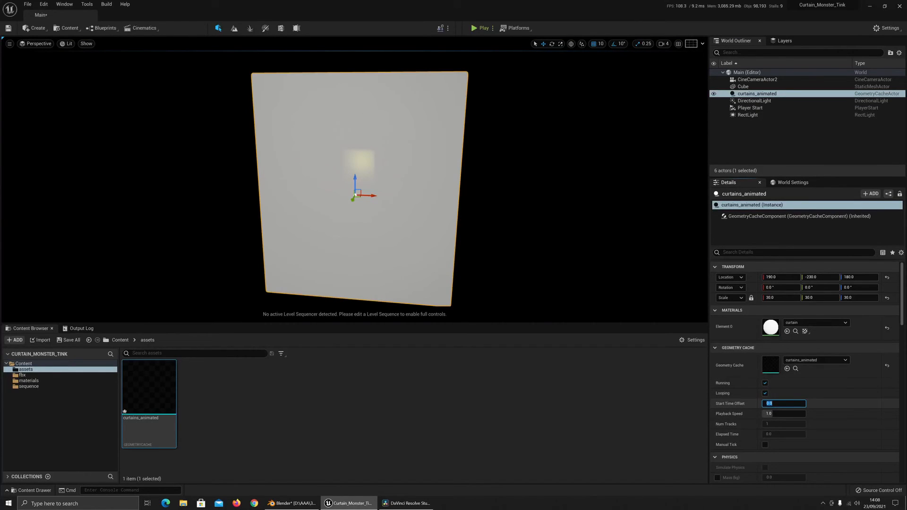
{"action": "type", "text": "300.0"}
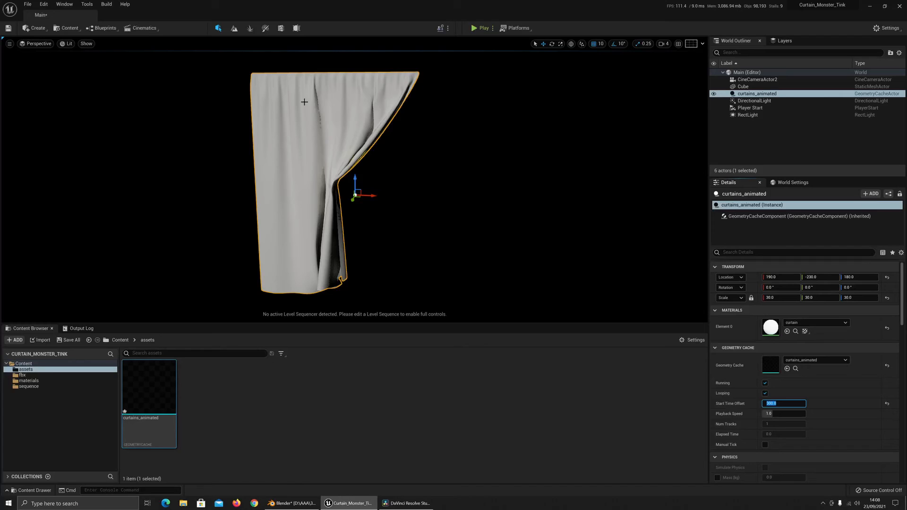
- Select the DirectionalLight in the World Outliner to edit its Source Angle
{"action": "left_click", "coordinate": [754, 100]}
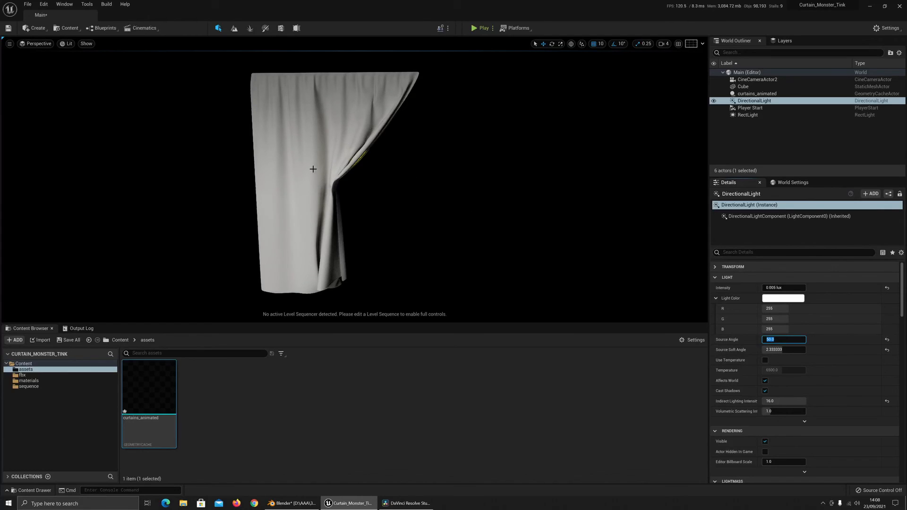
{"action": "mouse_move", "coordinate": [373, 221]}
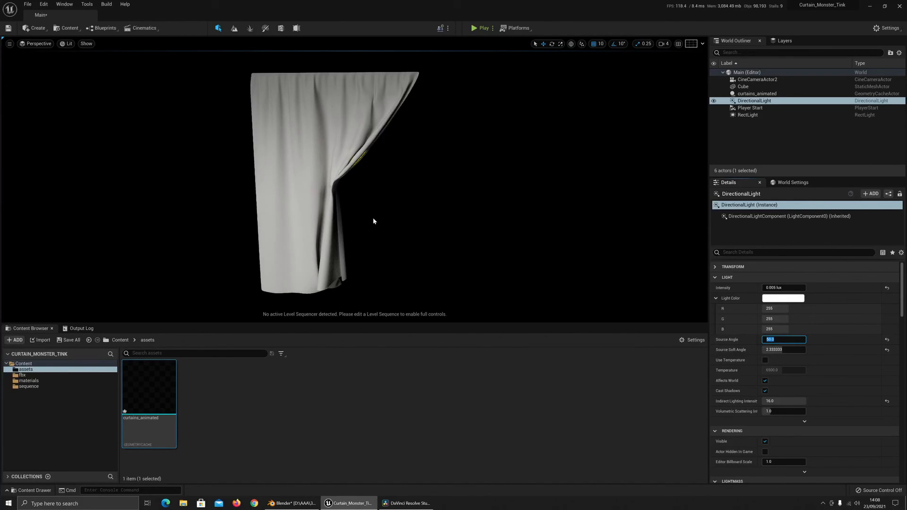